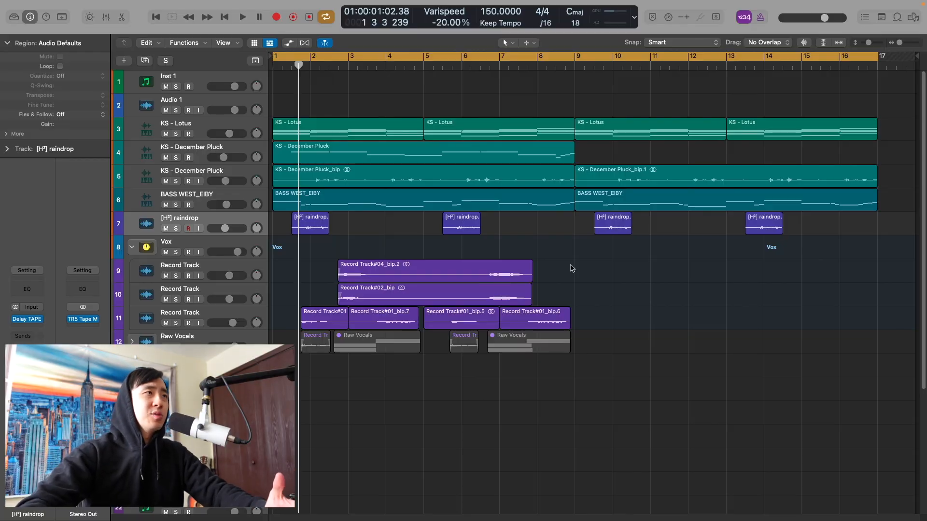
mouse_move(564, 274)
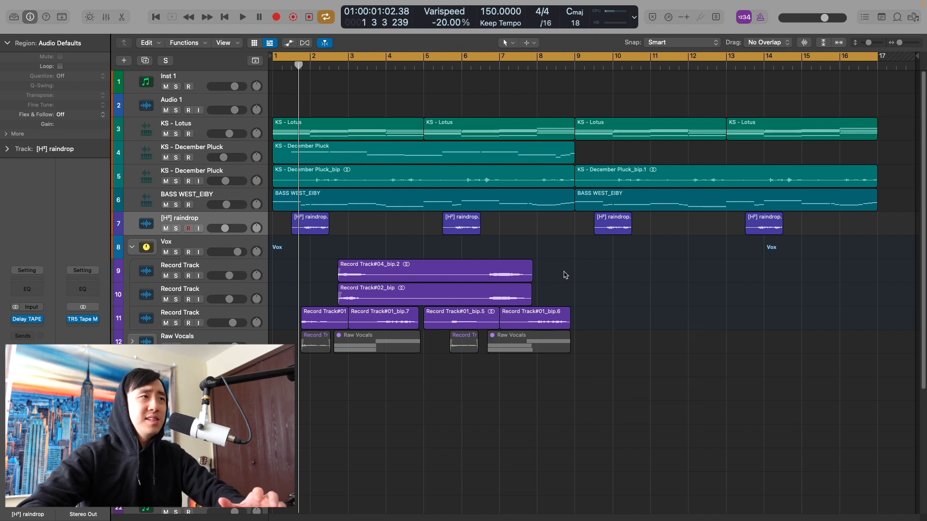
mouse_move(453, 249)
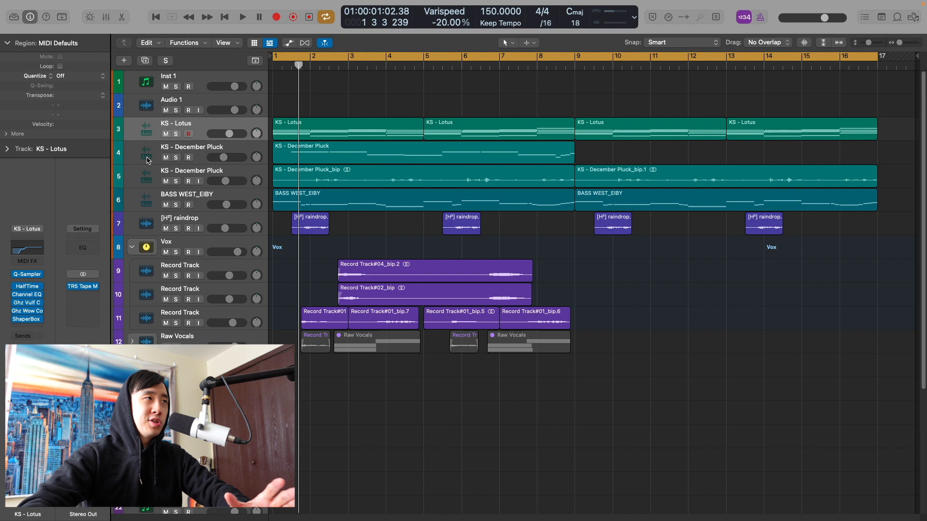
Solo the KS - Lotus keys track and toggle its HalfTime insert for comparison.
left_click(414, 176)
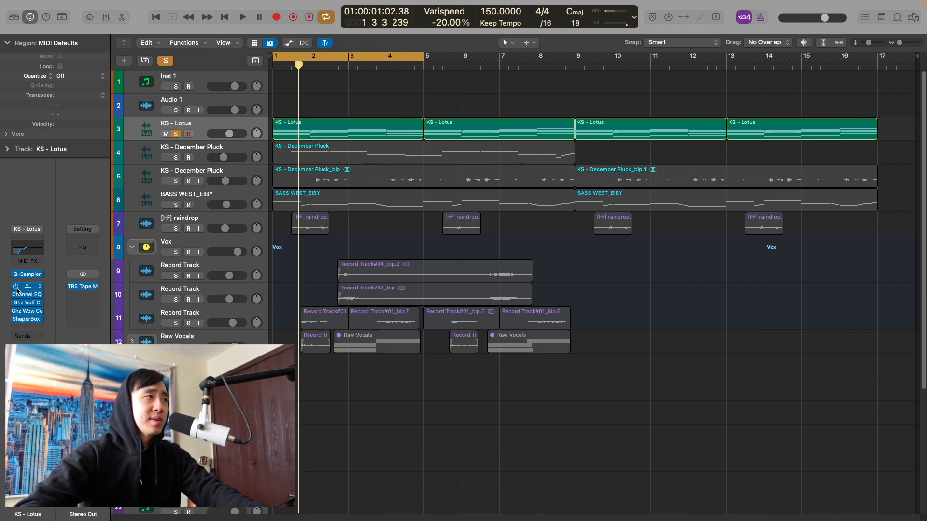
left_click(241, 16)
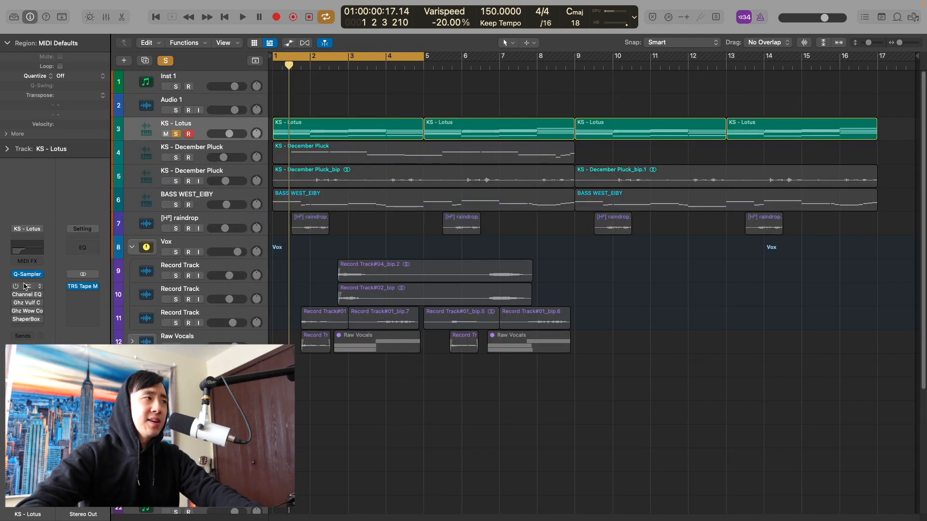
Audition the HalfTime plugin on KS - Lotus during playback, then select KS - December Pluck.
left_click(27, 286)
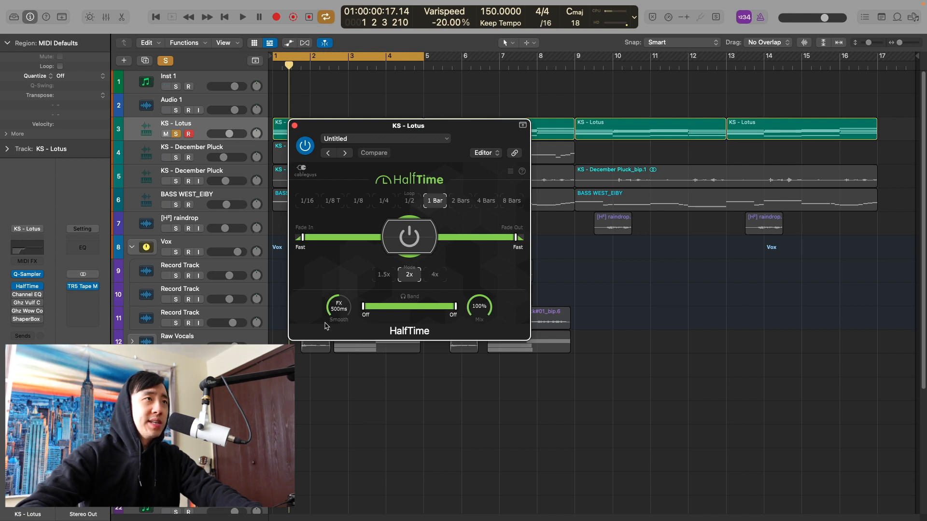
left_click(242, 16)
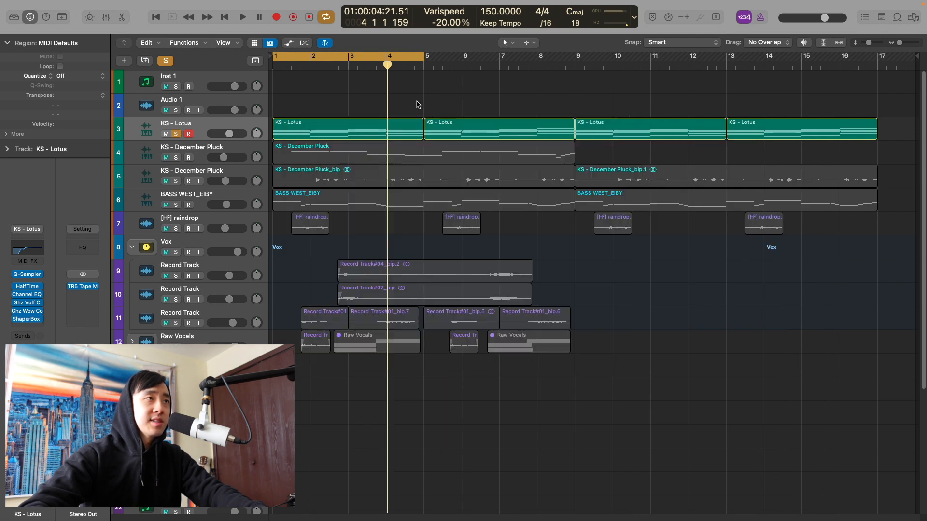
left_click(242, 17)
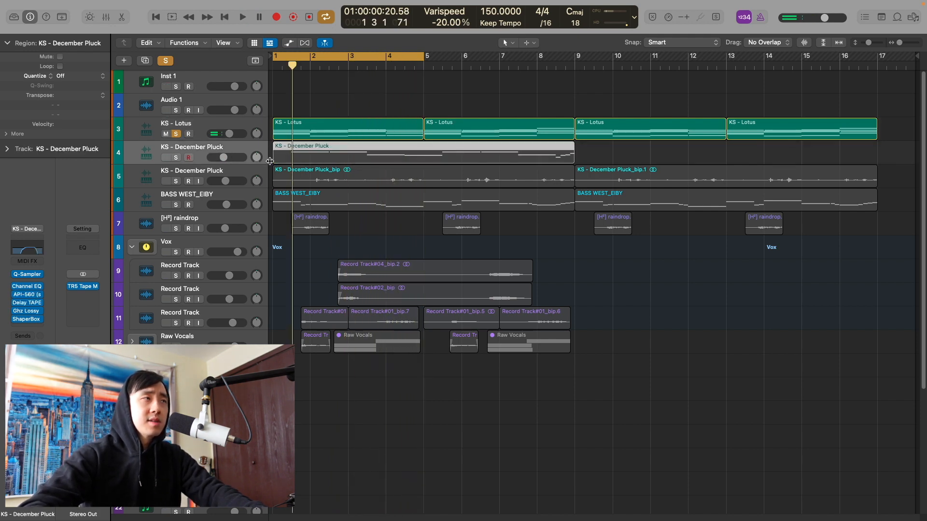
Solo KS - December Pluck and show its Channel EQ band-pass-style curve.
left_click(423, 153)
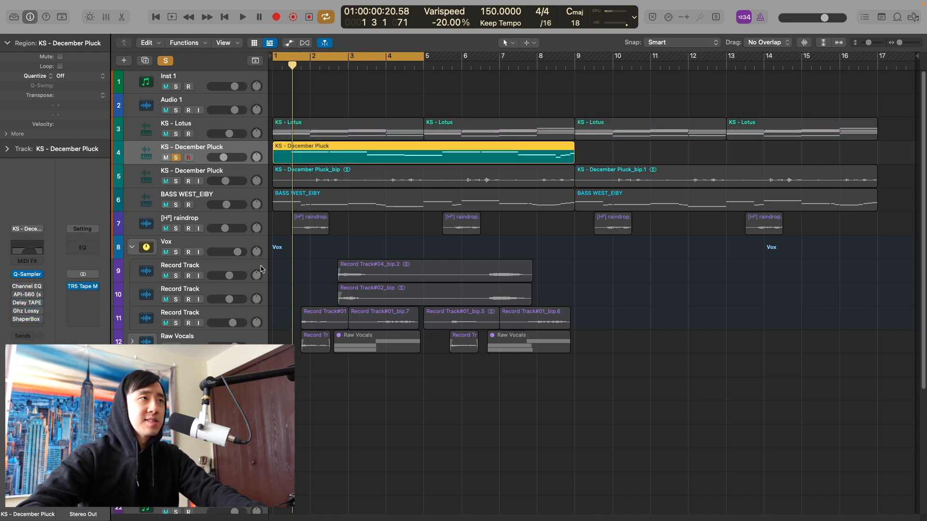
left_click(240, 17)
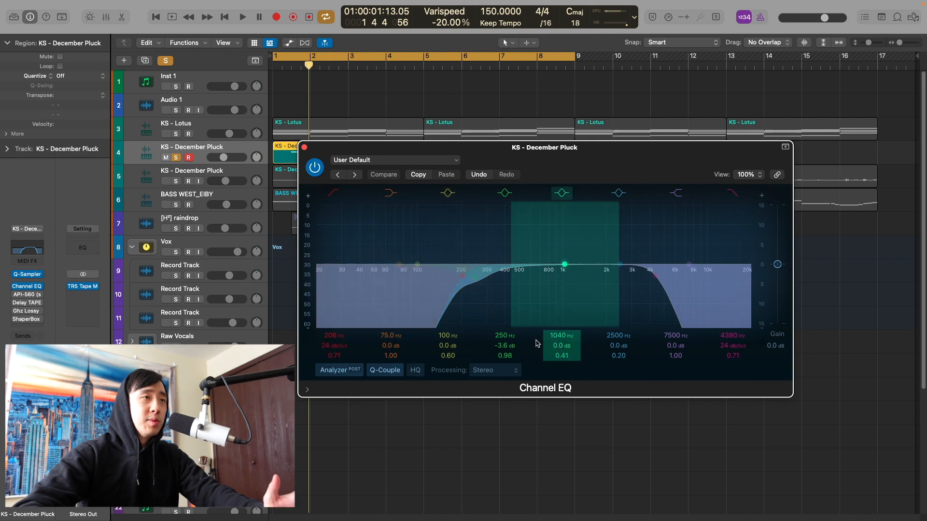
Show the API-560 equaliser on December Pluck, then close the effect windows.
left_click(676, 193)
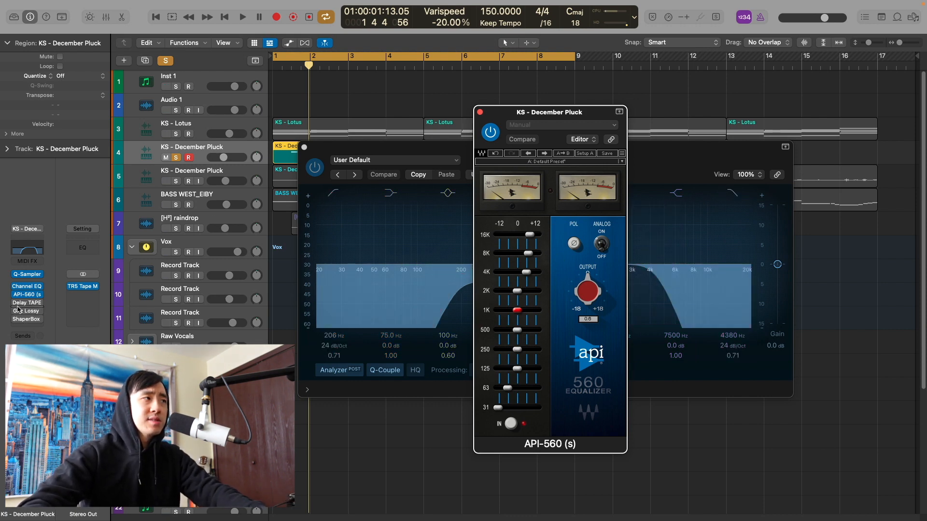
left_click(27, 302)
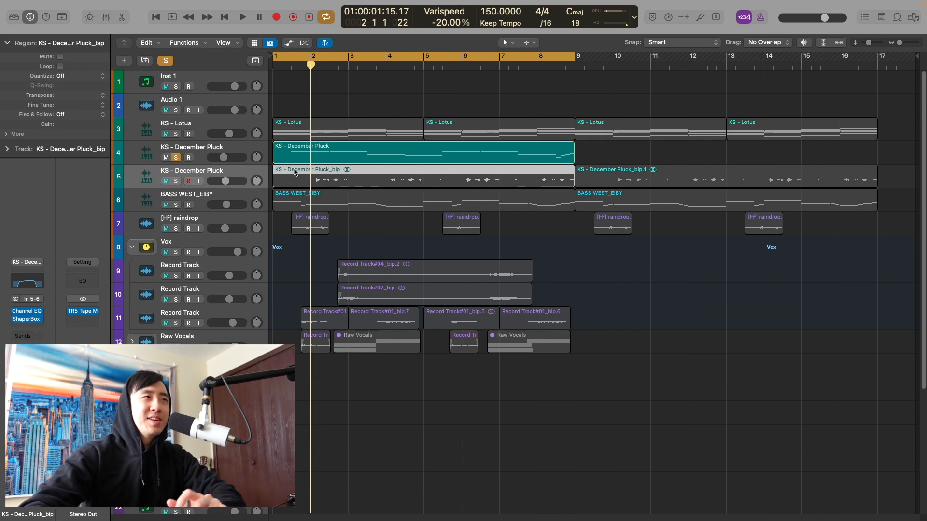
Solo the second December Pluck track, audition it and toggle its Channel EQ for comparison.
left_click(422, 153)
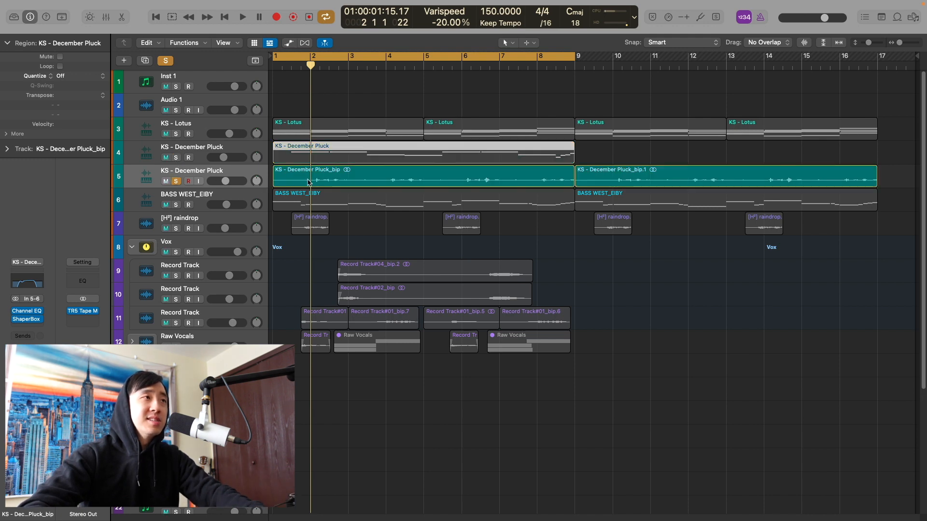
left_click(241, 16)
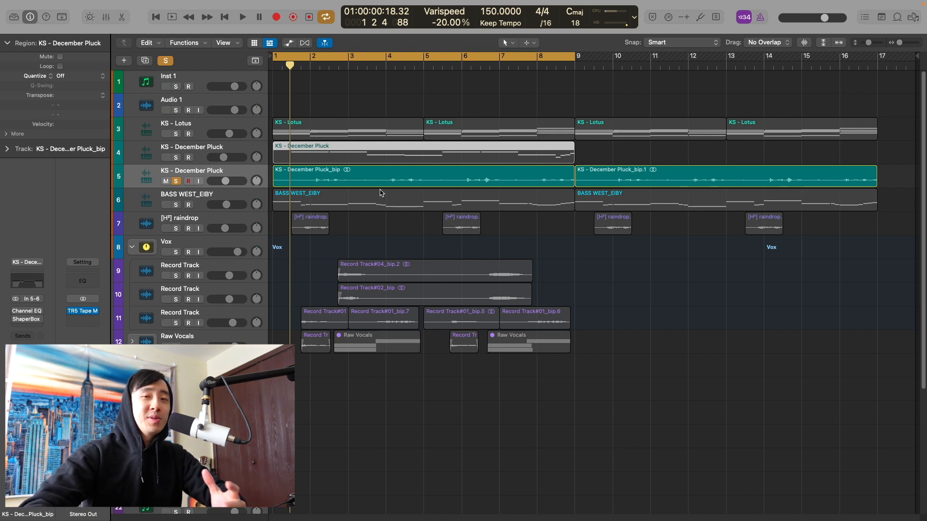
mouse_move(318, 160)
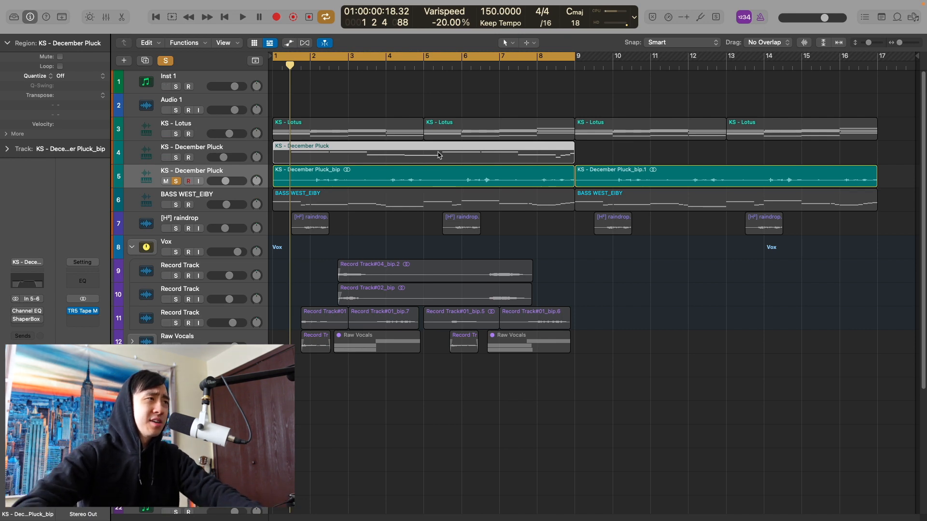
mouse_move(378, 220)
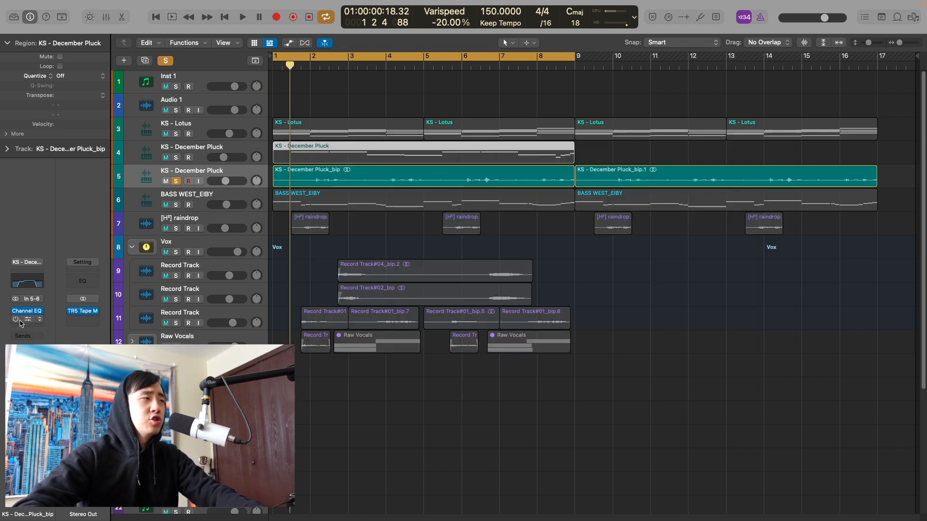
left_click(27, 320)
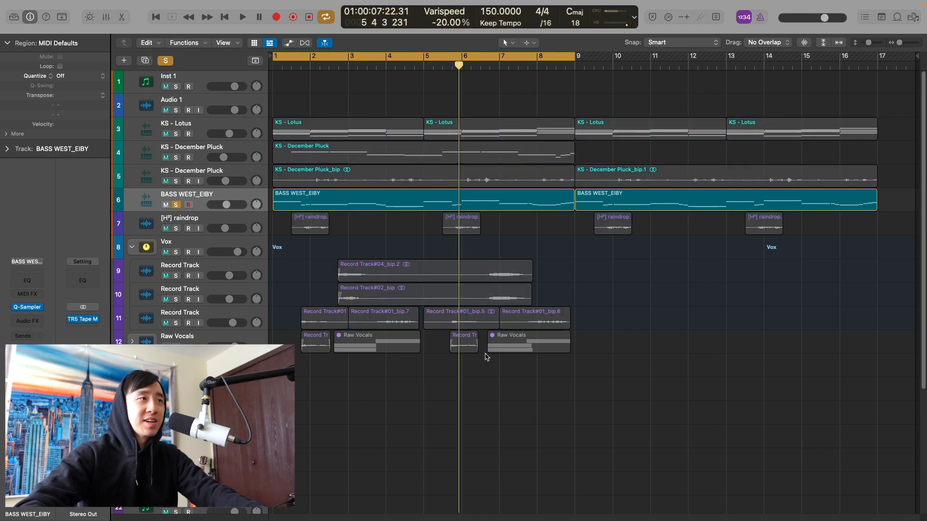
Unsolo BASS WEST_EIBY and select the [H] raindrop track.
left_click(241, 16)
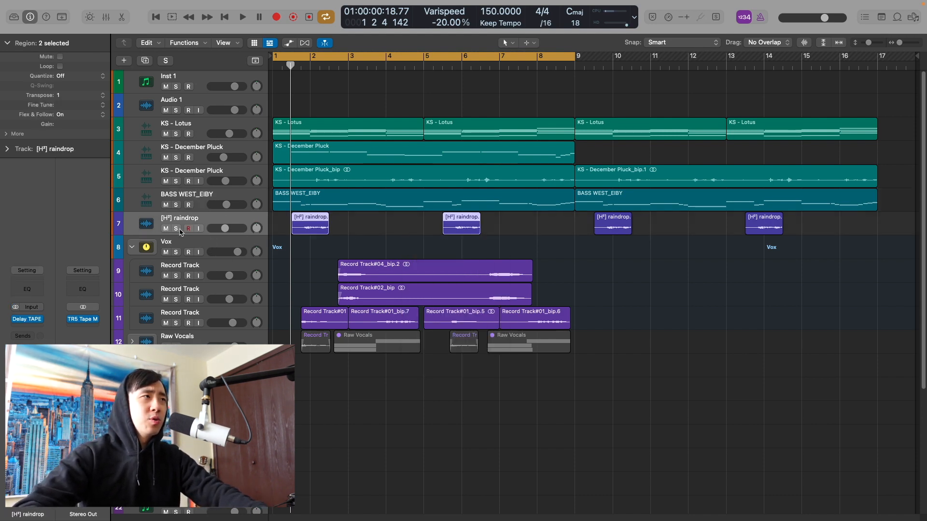
Solo the raindrop track and show its Delay TAPE-201, then close the delay window.
left_click(241, 17)
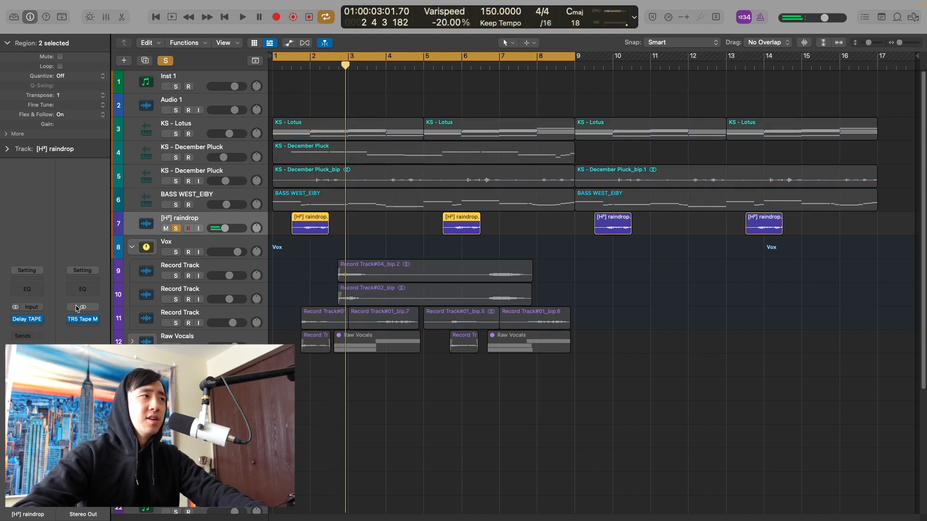
left_click(27, 319)
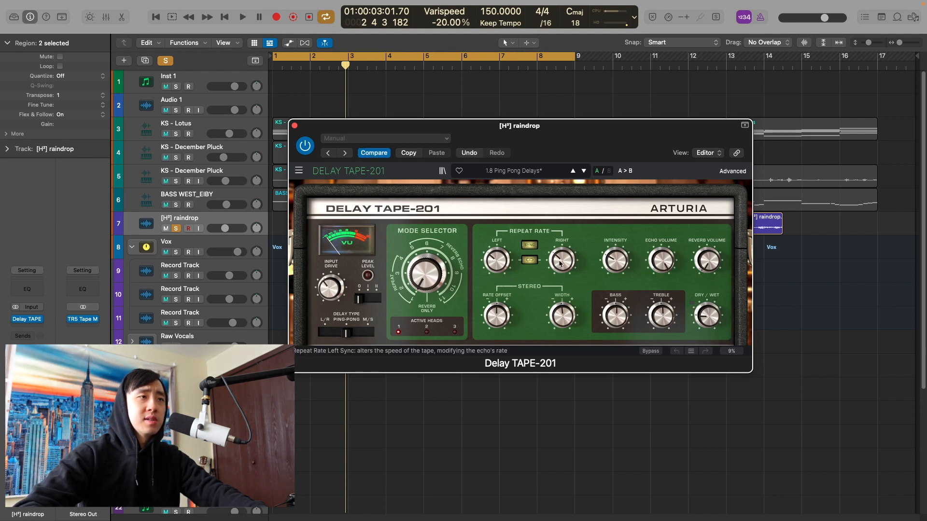
left_click(295, 125)
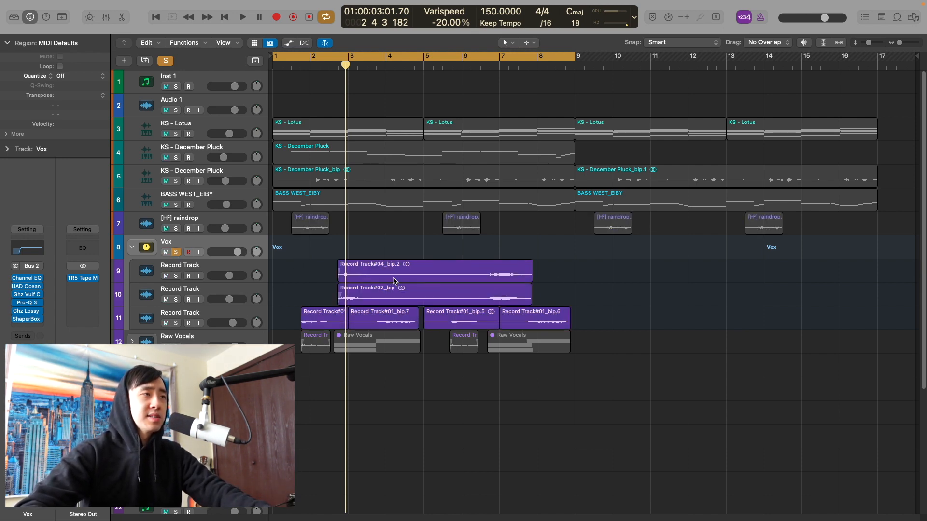
Show Little AlterBoy on the Record Track#01_bip vocal track, then reselect the Vox group.
left_click(241, 16)
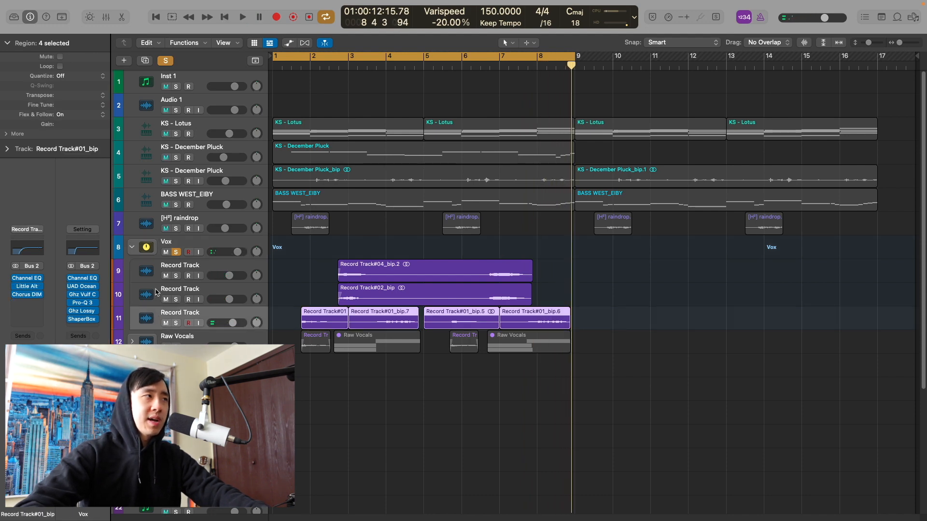
left_click(435, 265)
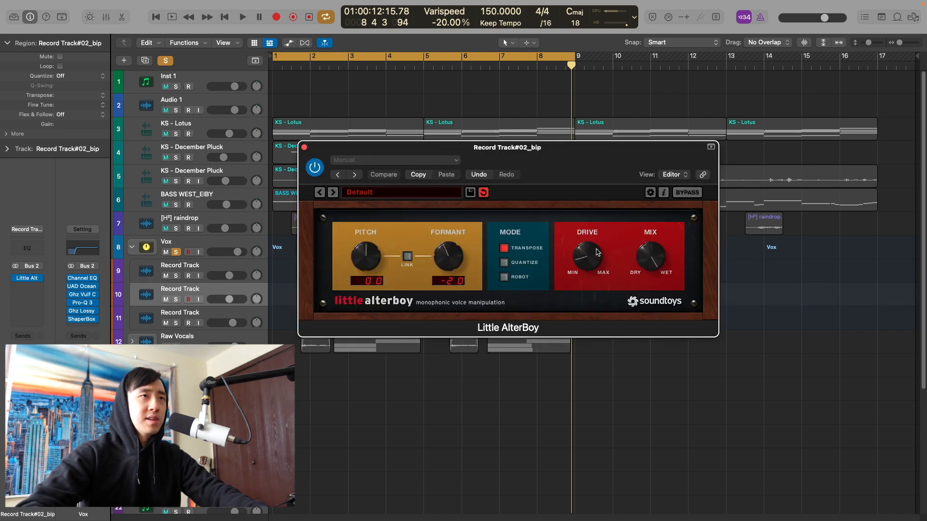
left_click(304, 147)
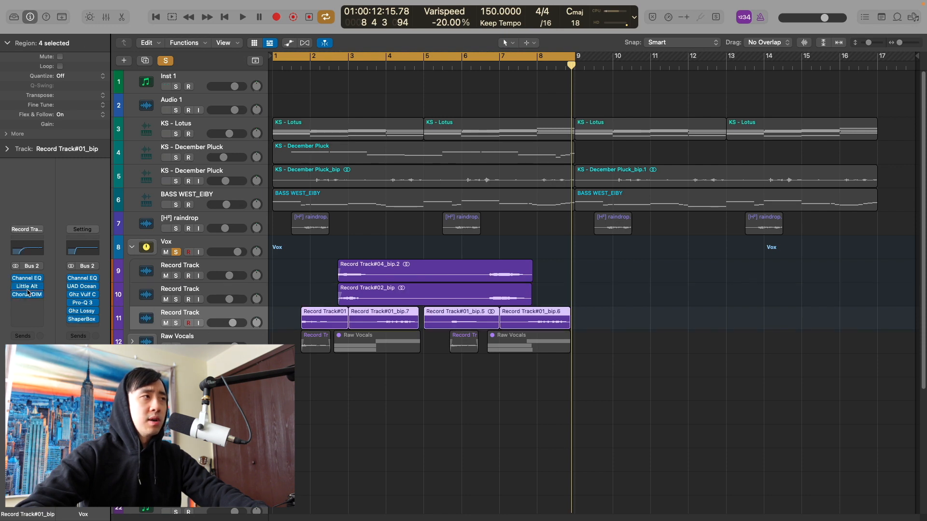
left_click(27, 295)
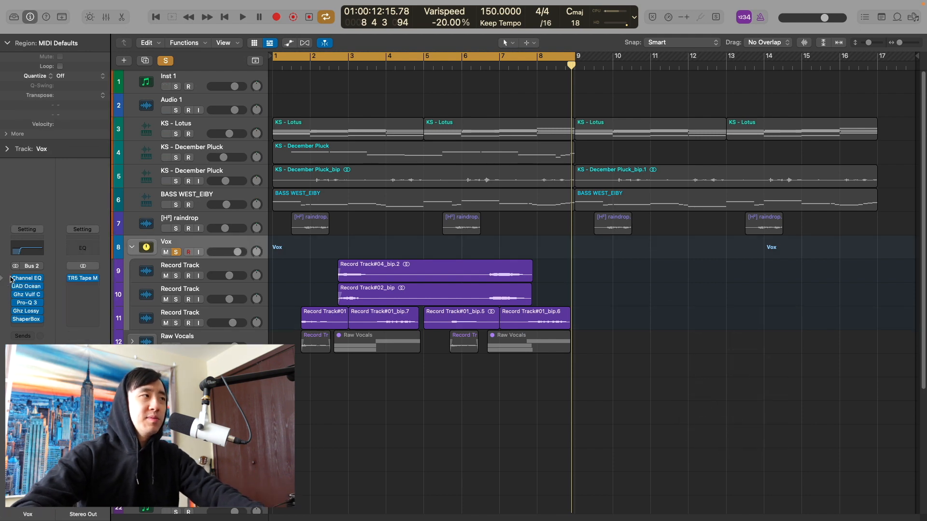
Show the Vox group's Channel EQ and leave its UAD Ocean Way Studios reverb open.
left_click(241, 16)
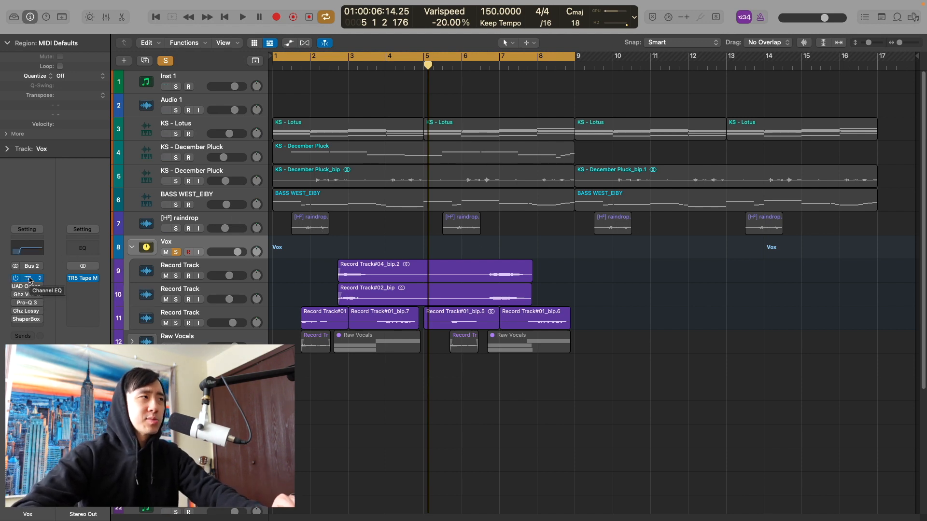
left_click(27, 278)
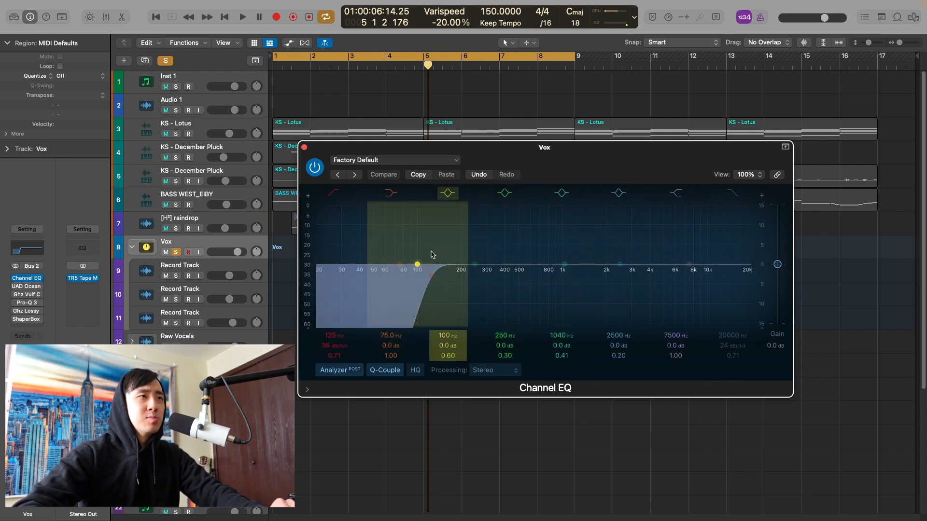
left_click(333, 193)
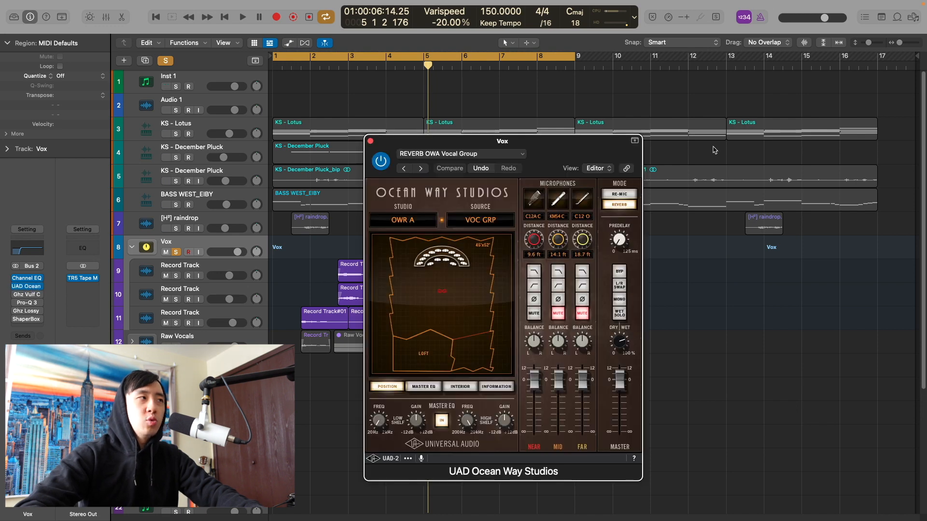
left_click_drag(501, 140, 499, 119)
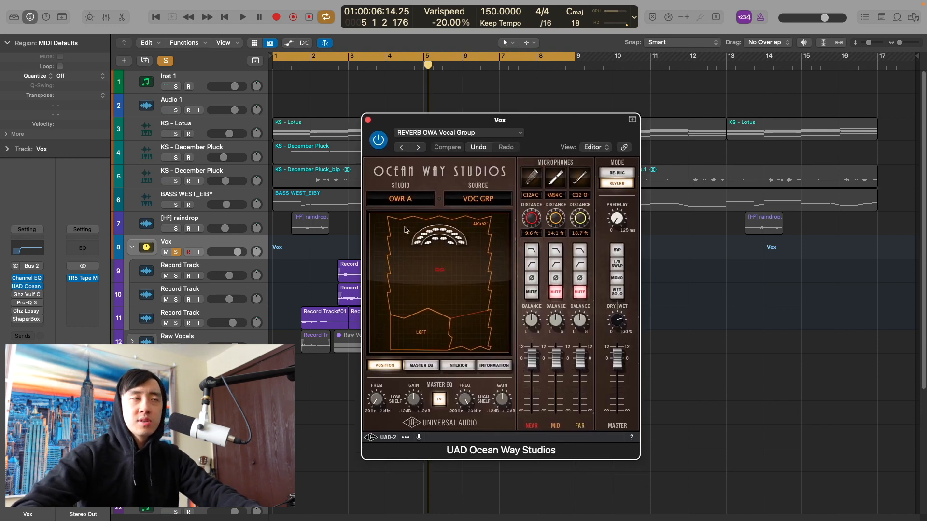